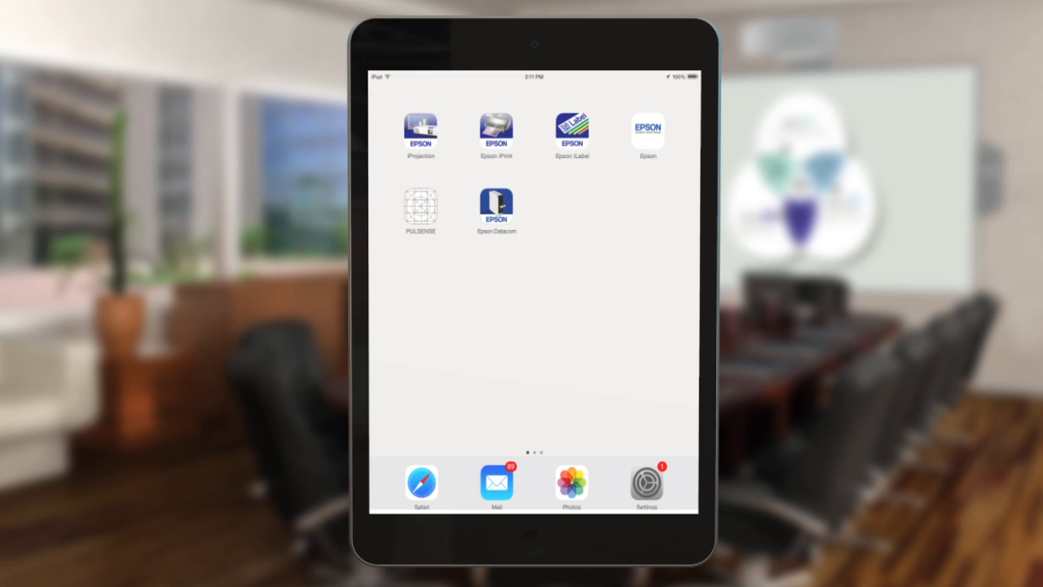
- Launch Epson iProjection from the iPad home screen
left_click(420, 131)
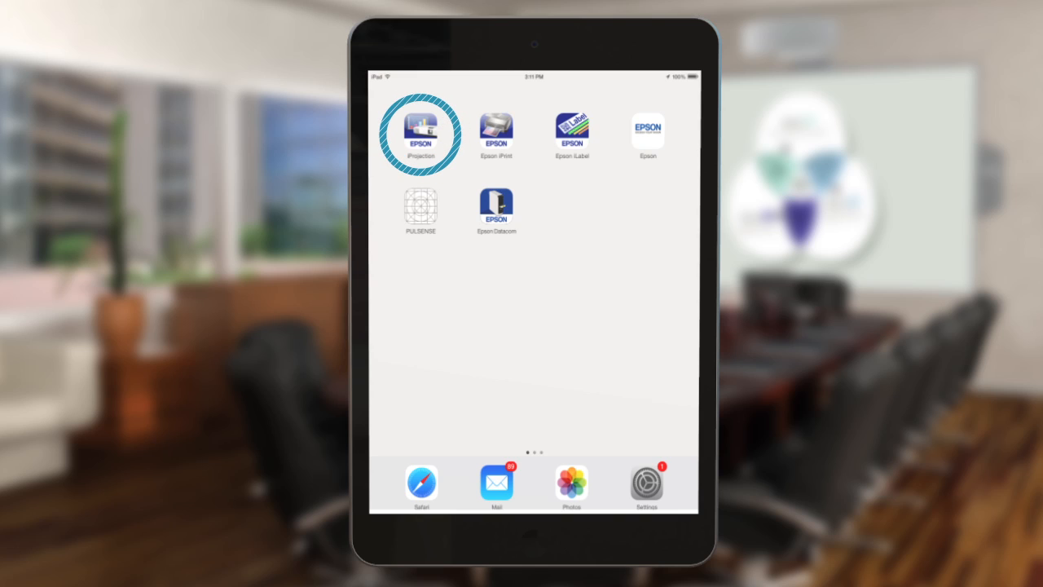
left_click(421, 131)
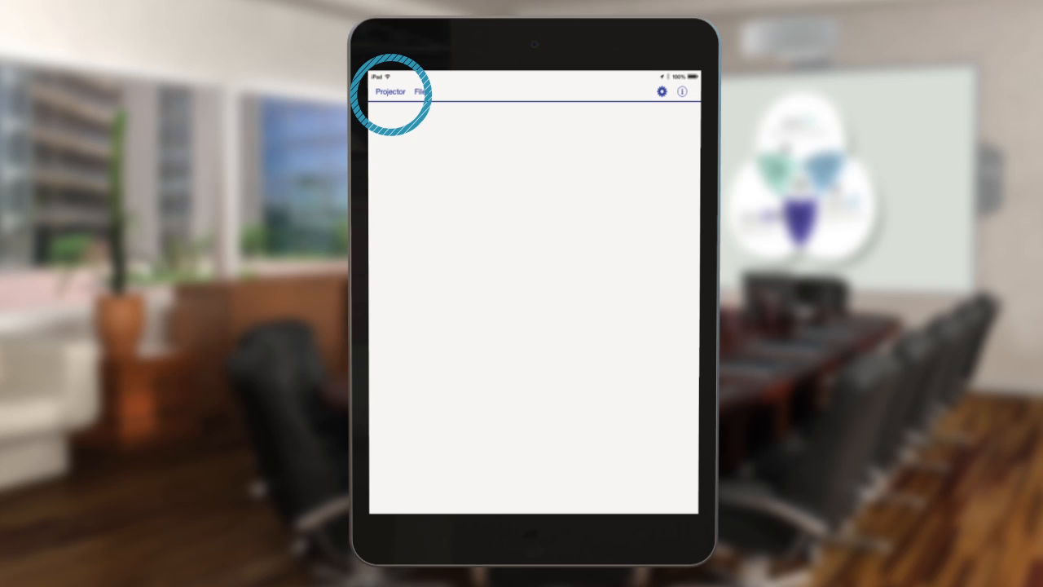
- Search for projectors and select the detected projector EBECAD4B
left_click(391, 91)
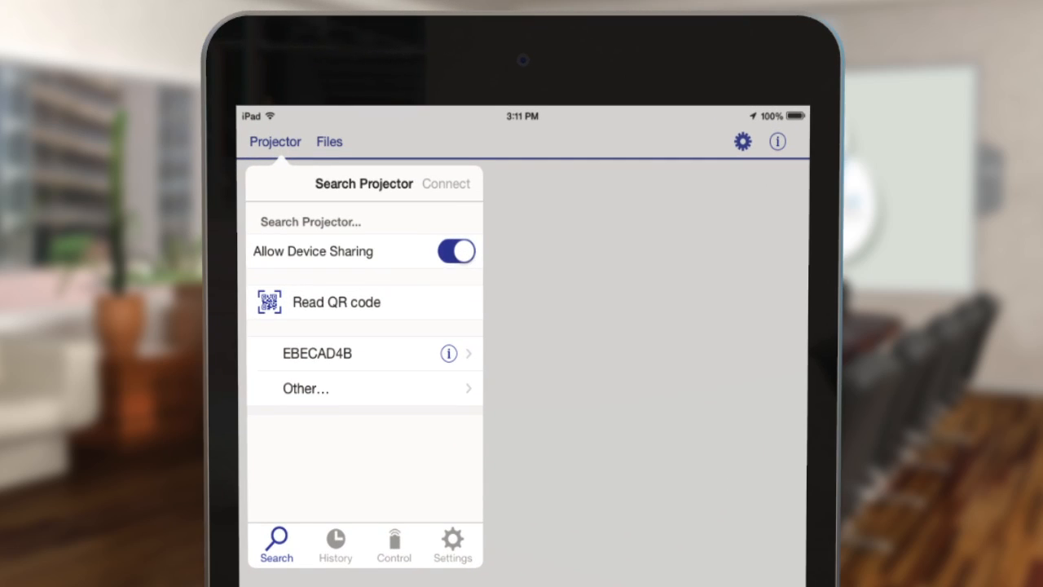
left_click(317, 353)
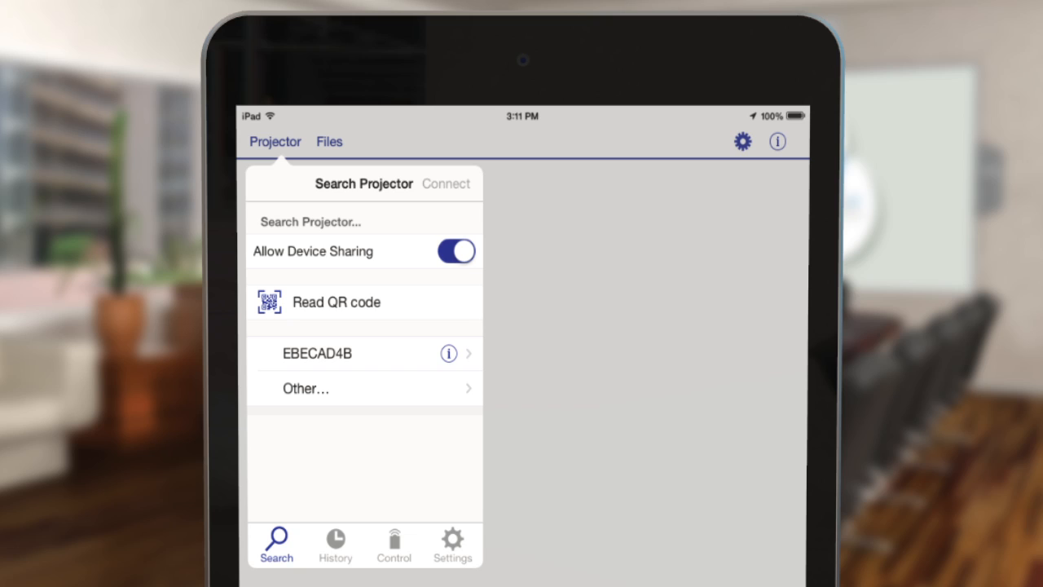
left_click(305, 388)
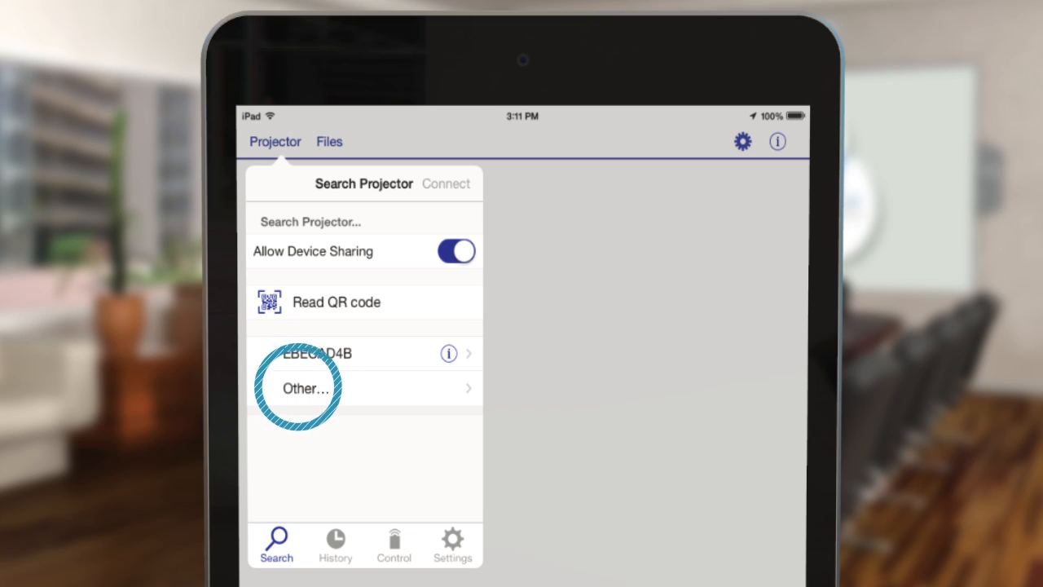
left_click(304, 388)
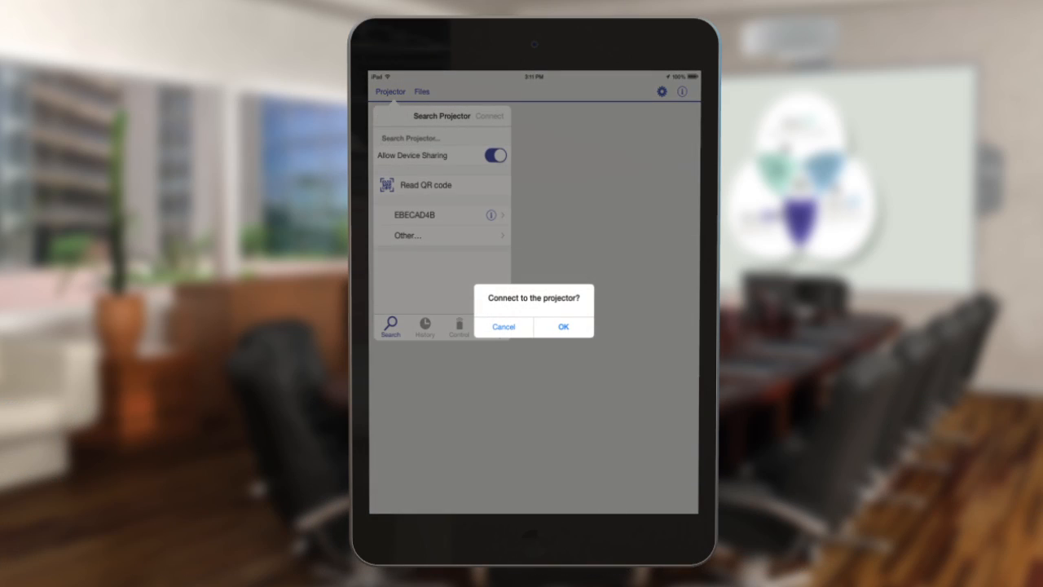
- Confirm connecting to projector EBECAD4B and dismiss the 'Connection successful' message
left_click(562, 326)
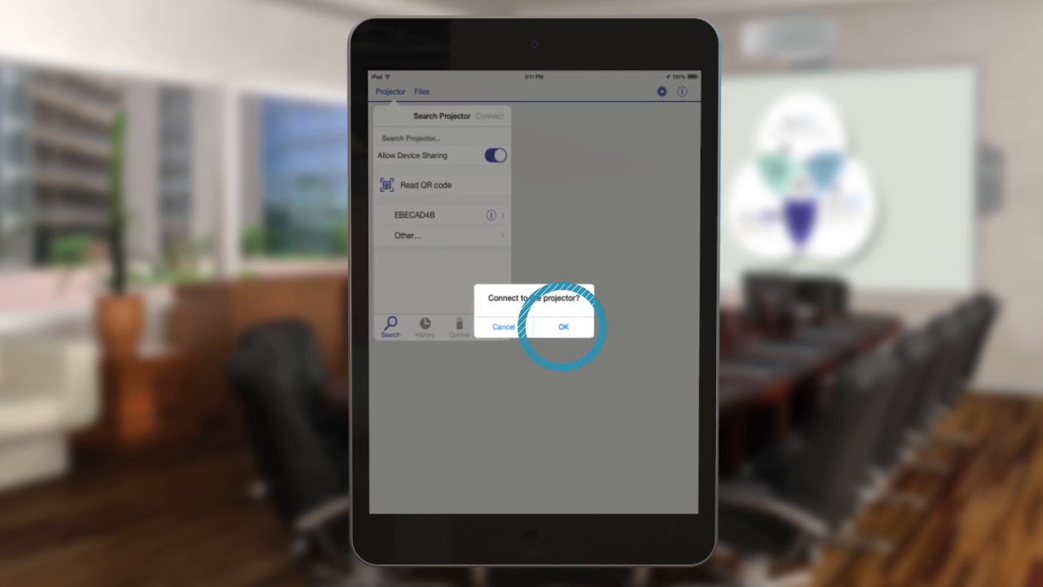
left_click(562, 326)
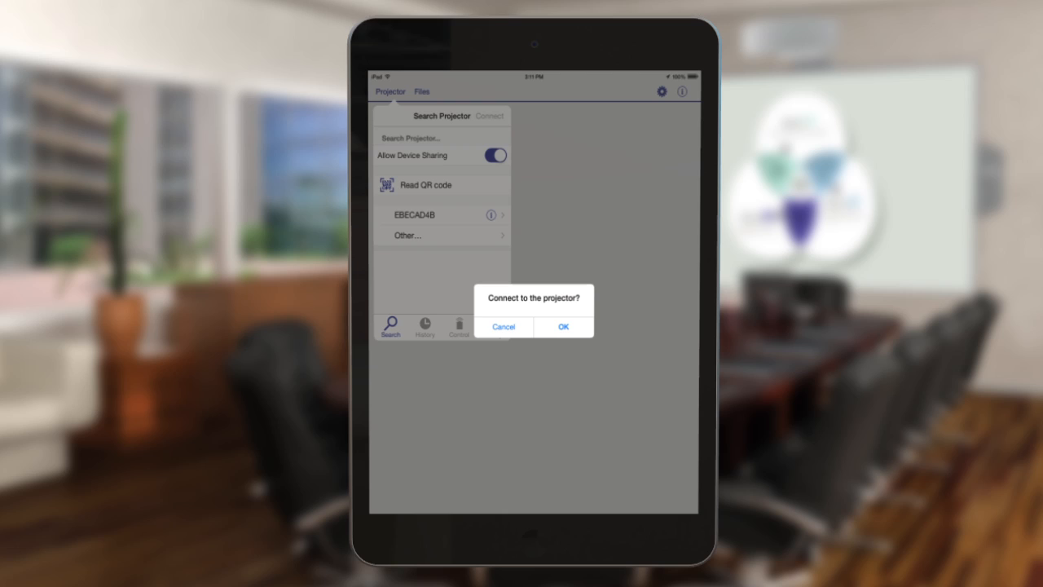
left_click(563, 326)
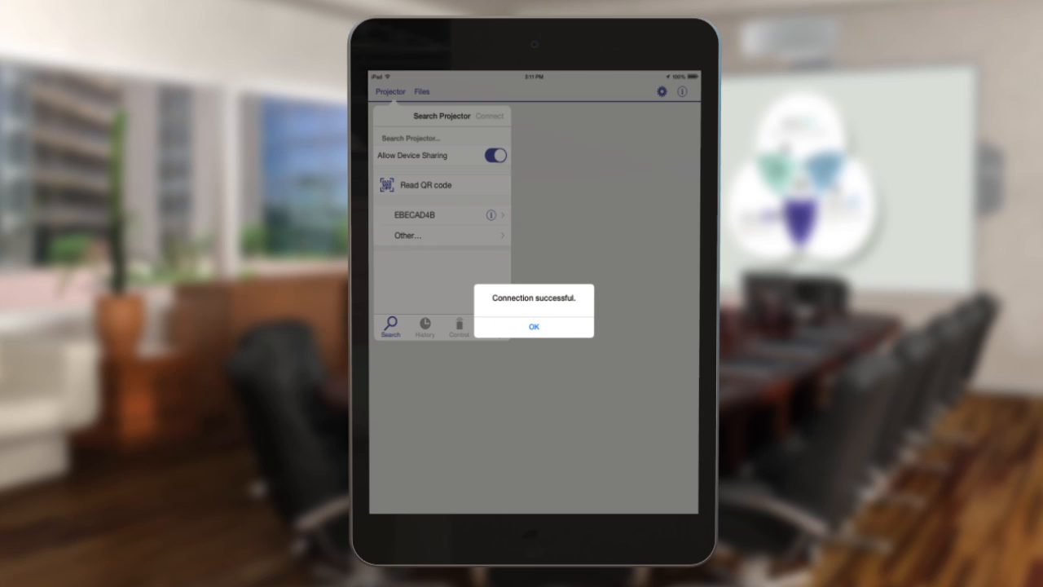
left_click(533, 326)
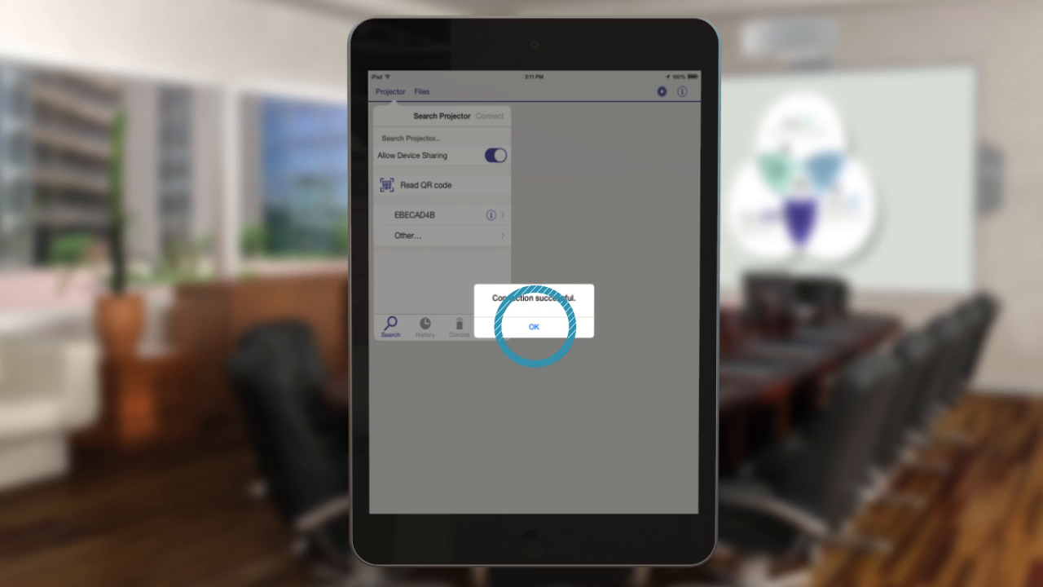
left_click(533, 326)
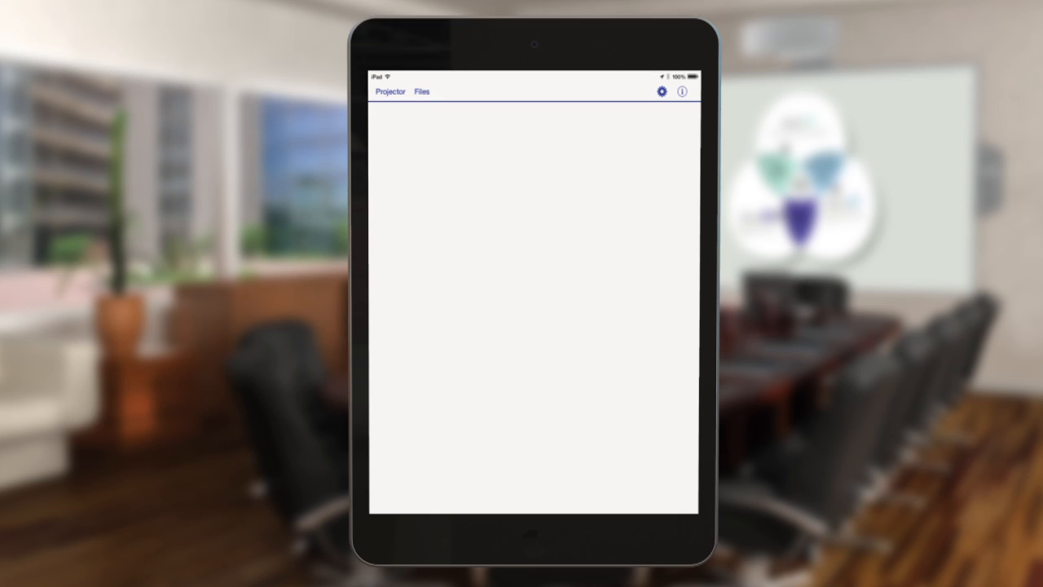